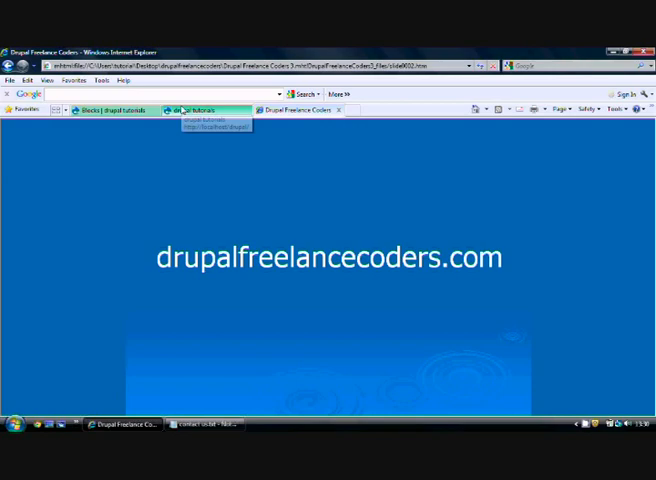
Switch to the drupal tutorials site and show the admin Structure menu
click(200, 109)
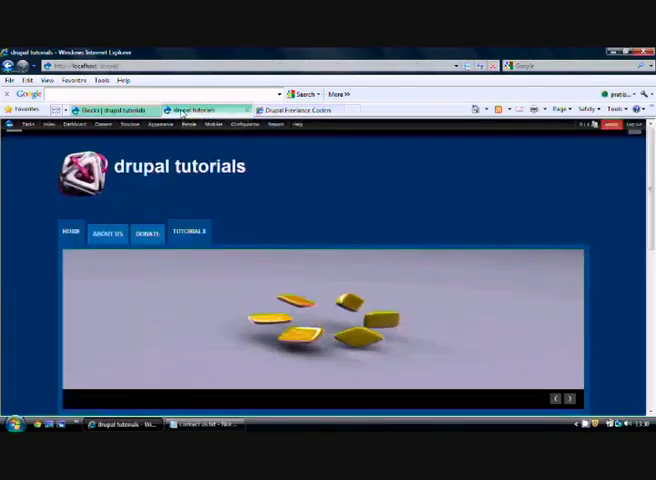
click(135, 124)
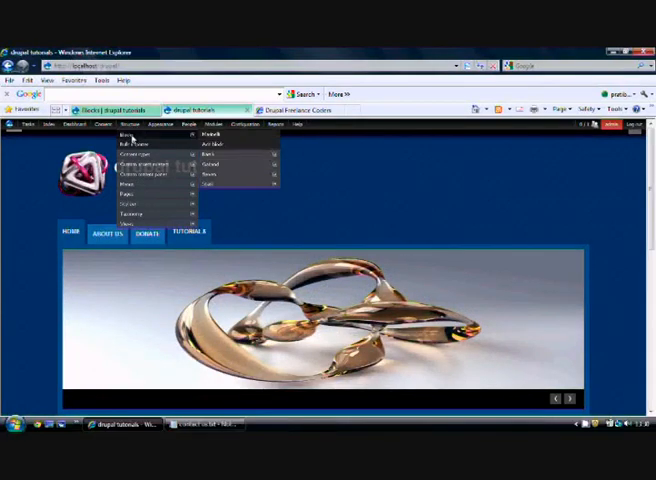
Go to Structure > Blocks to manage block placement for the Marinelli theme
click(131, 134)
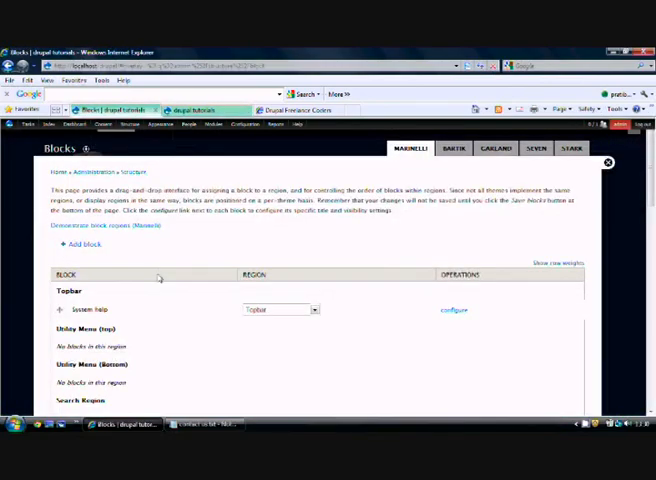
mouse_move(605, 211)
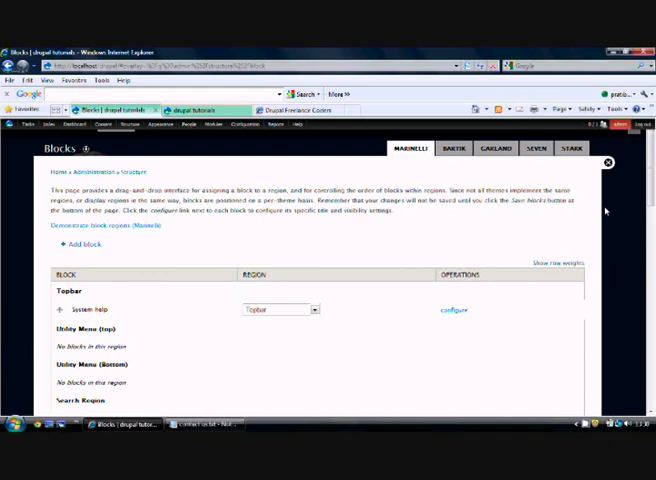
mouse_move(252, 265)
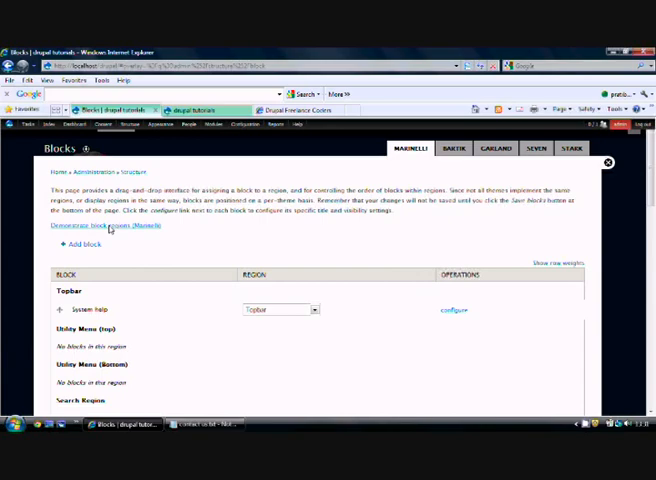
Preview the Marinelli block regions: Topbar, Search Region, sidebars and Content
click(100, 225)
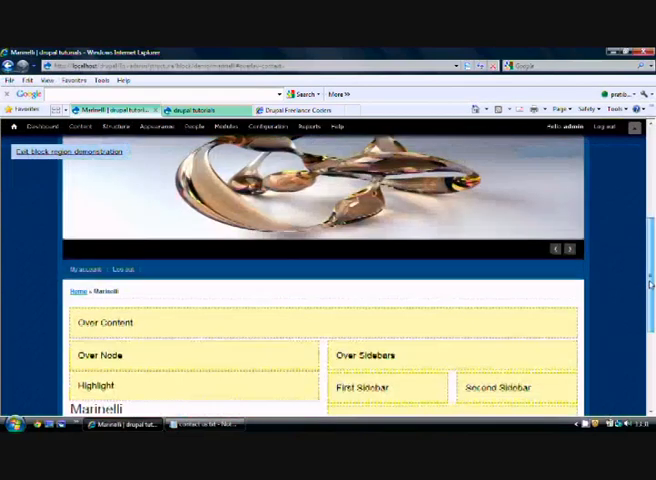
scroll(down, 3)
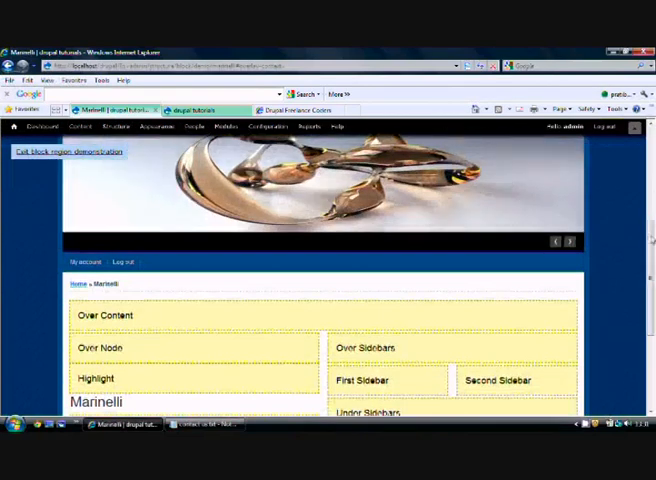
scroll(down, 3)
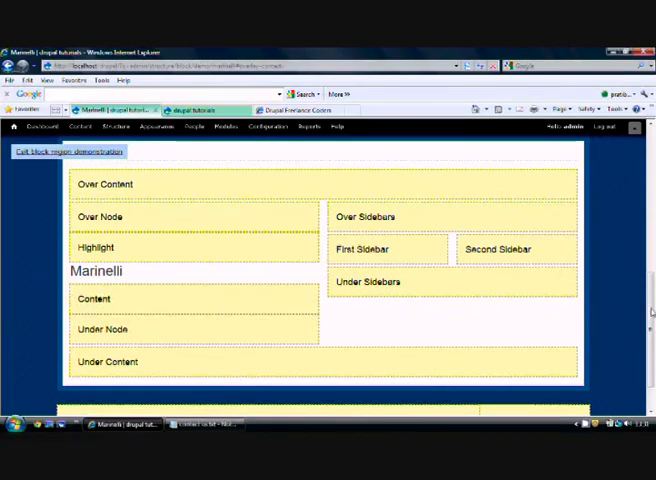
click(67, 151)
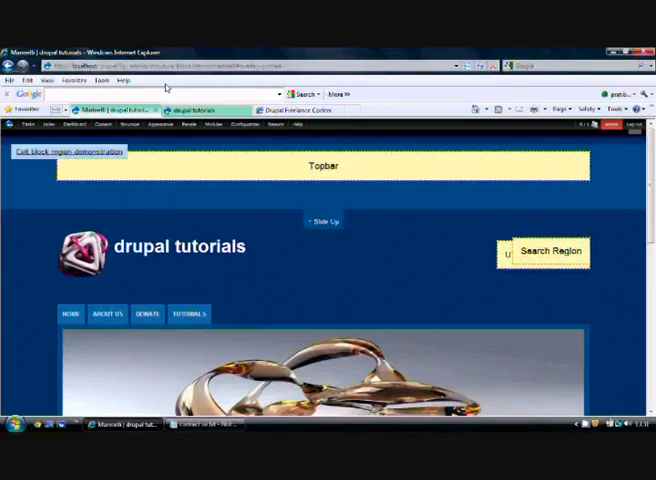
click(65, 151)
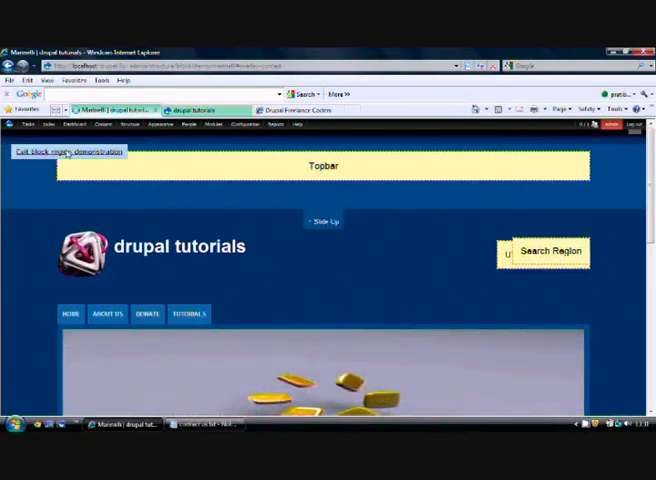
Exit the region demonstration and scroll the Blocks table to the disabled blocks
click(65, 151)
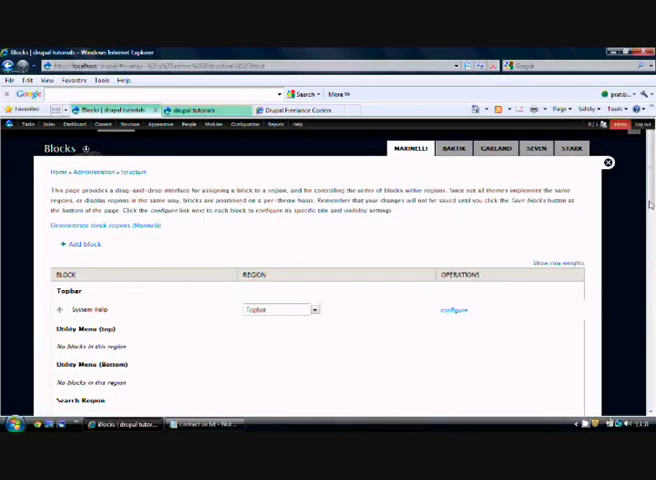
scroll(down, 3)
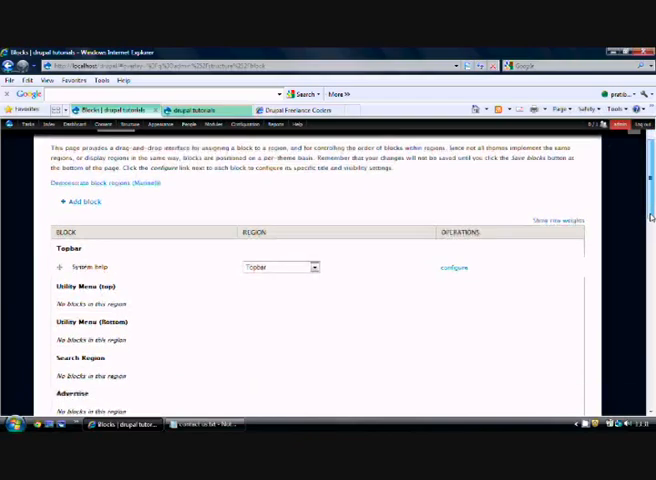
scroll(down, 3)
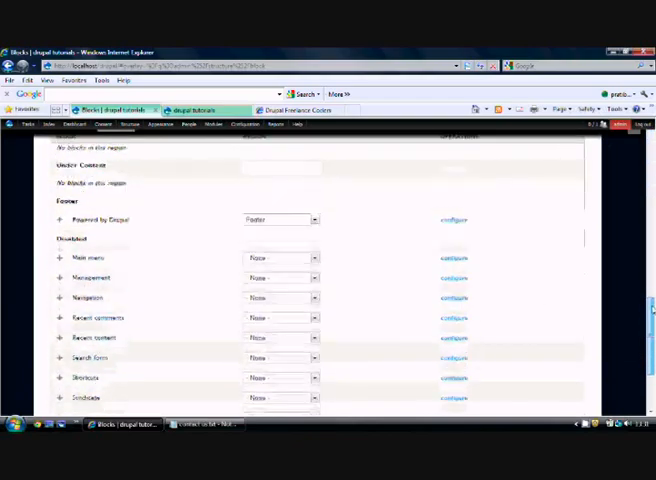
scroll(up, 3)
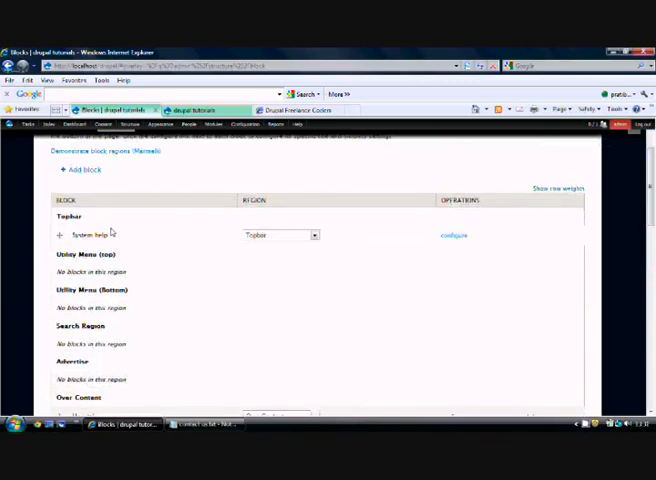
mouse_move(291, 220)
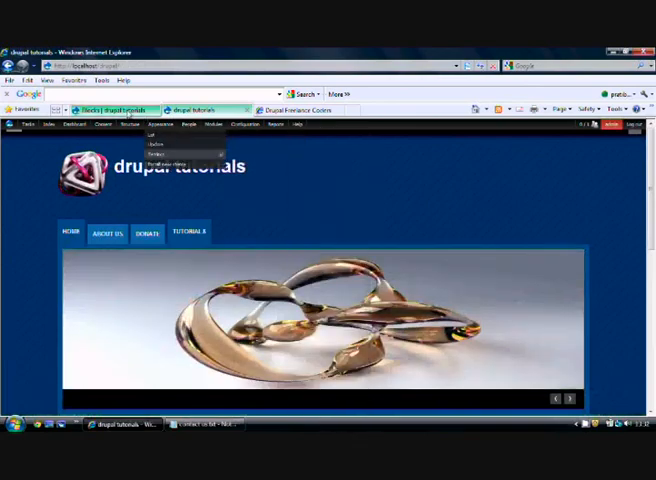
Return to the Blocks list and scroll through disabled blocks down to Who's online
click(170, 157)
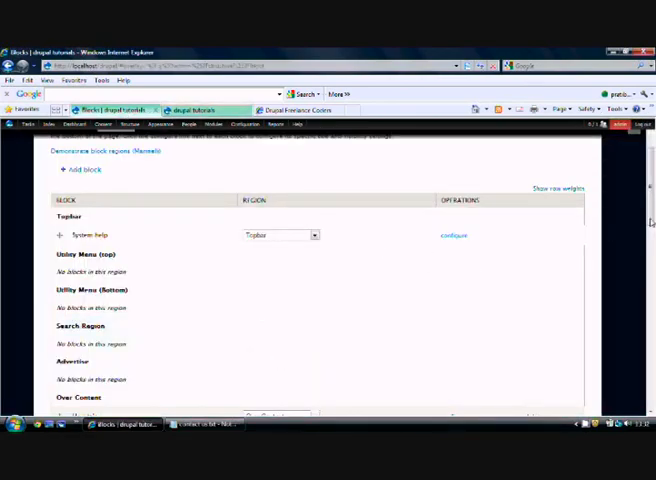
scroll(down, 3)
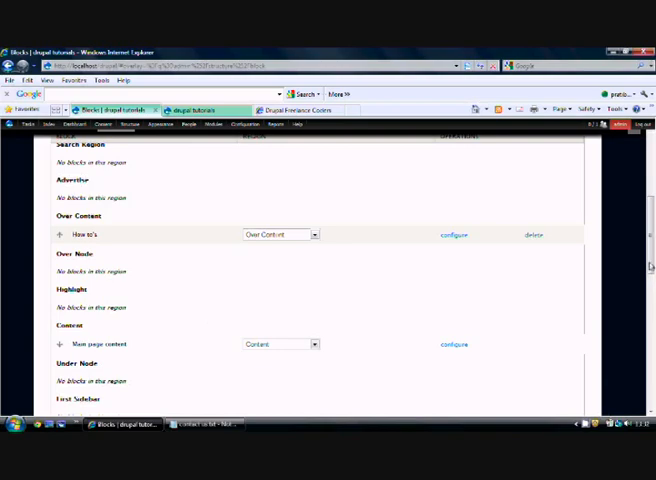
scroll(up, 3)
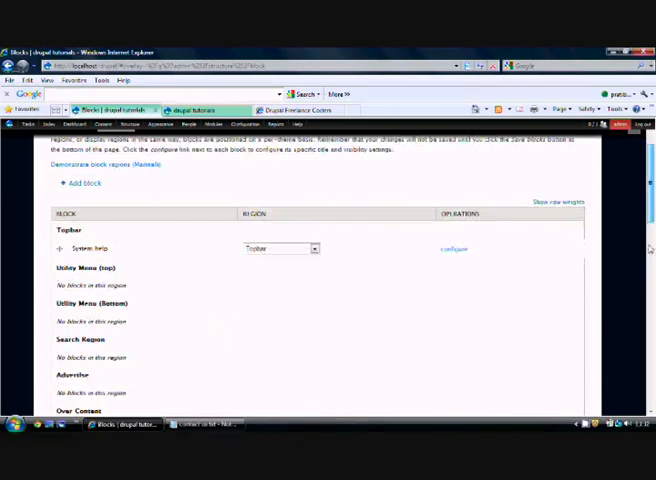
scroll(down, 3)
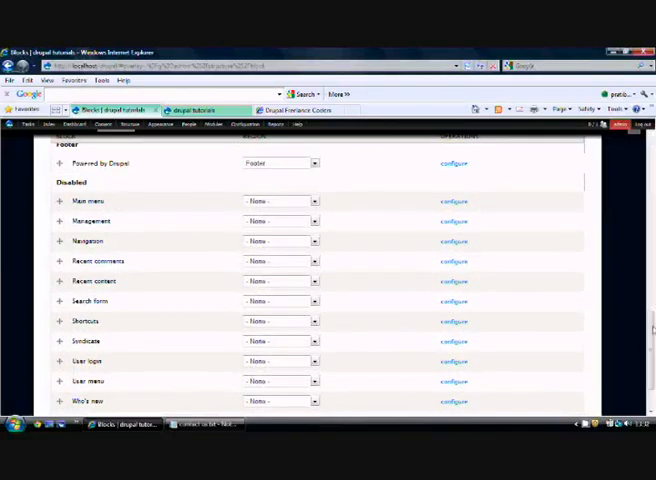
scroll(down, 3)
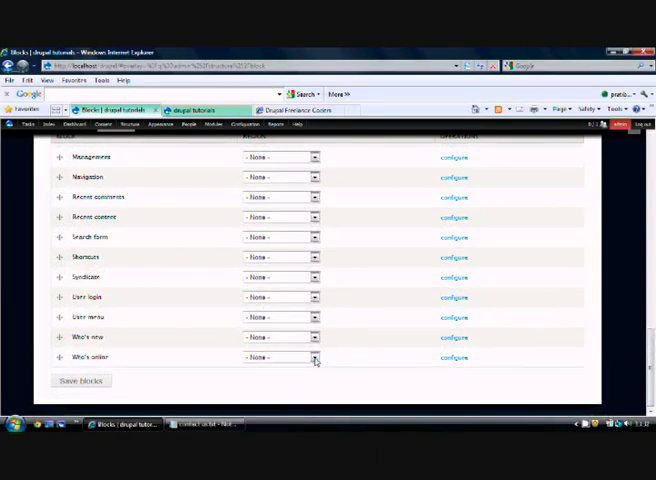
Open the Who's online Region dropdown to place it in Second Sidebar
click(315, 217)
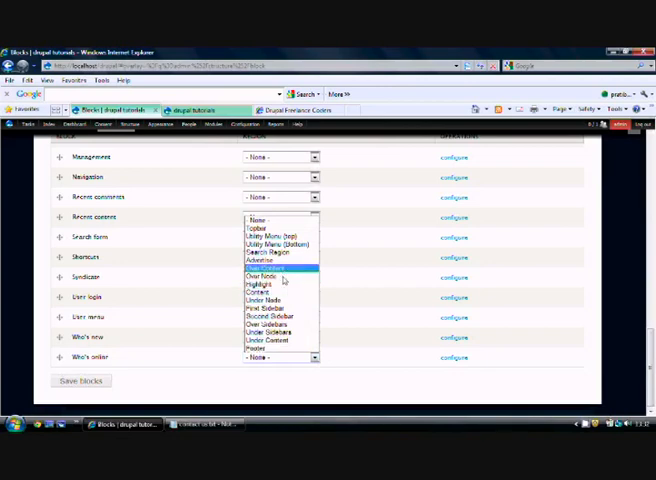
mouse_move(283, 308)
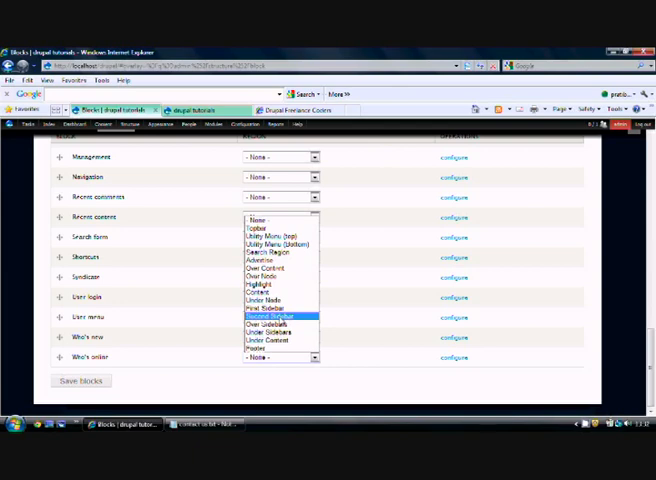
mouse_move(280, 308)
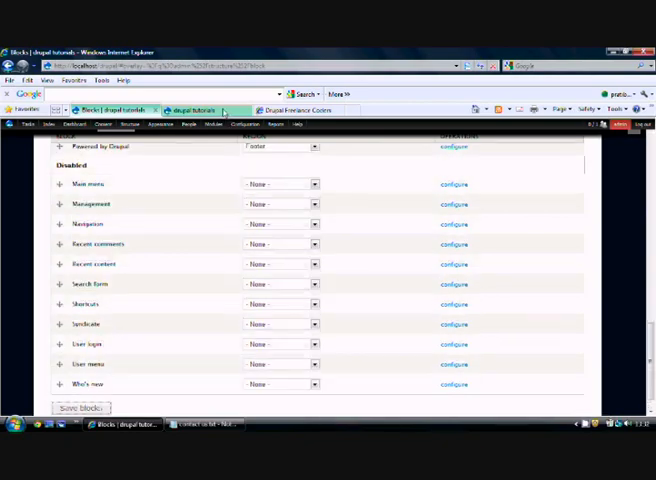
Save blocks so Who's online leaves the disabled list
click(190, 110)
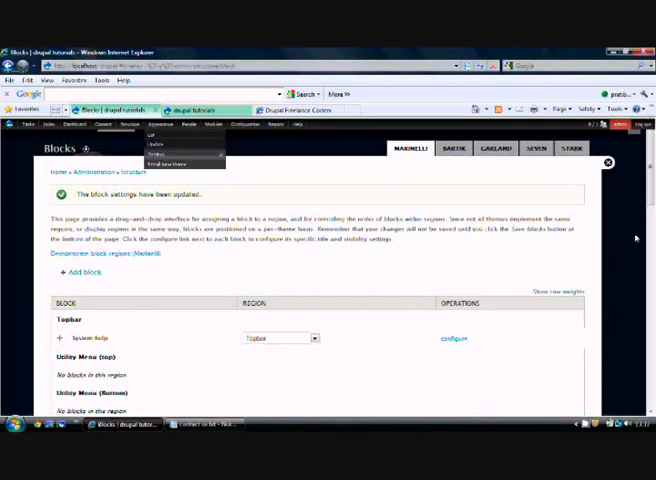
Set the disabled Search form block's region to Utility Menu (top)
scroll(down, 3)
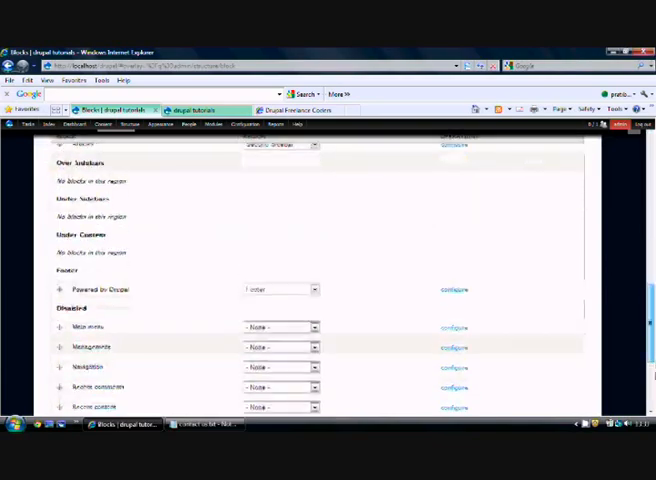
scroll(down, 3)
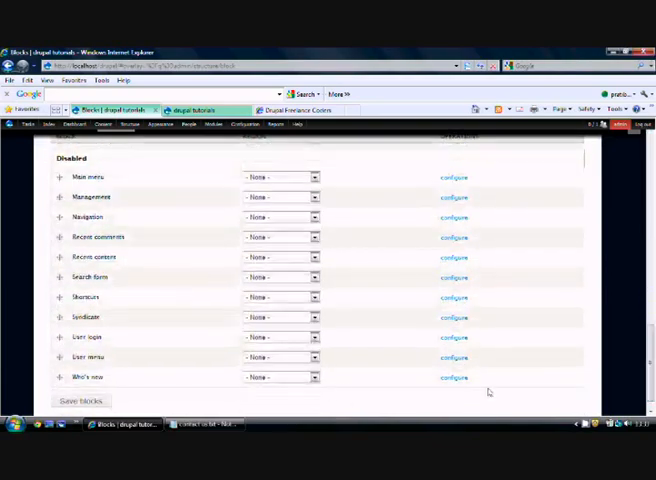
mouse_move(317, 287)
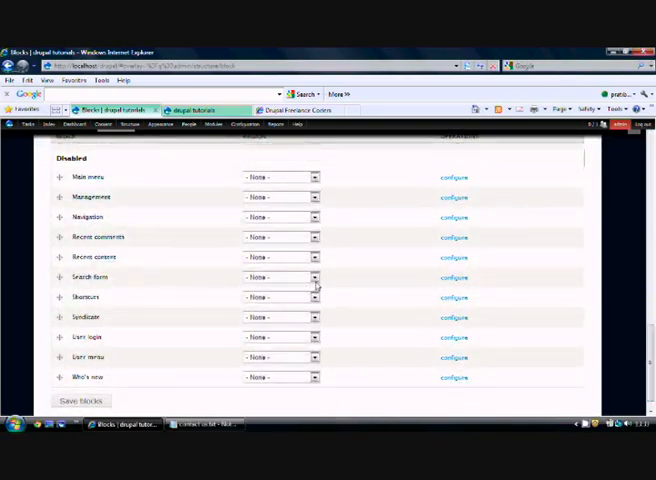
click(313, 277)
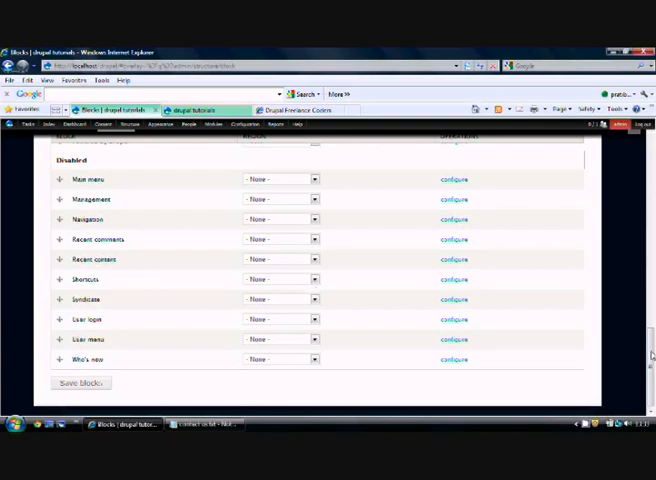
scroll(up, 3)
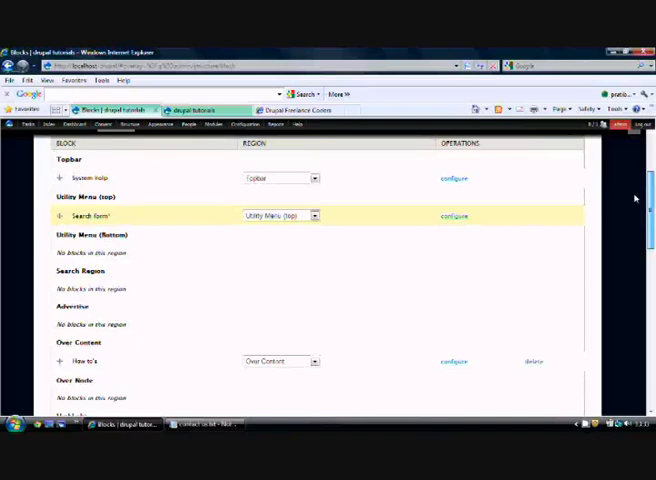
click(313, 214)
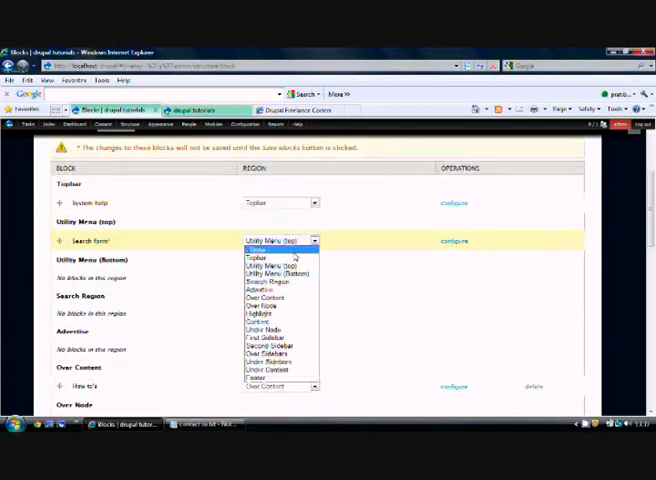
mouse_move(270, 347)
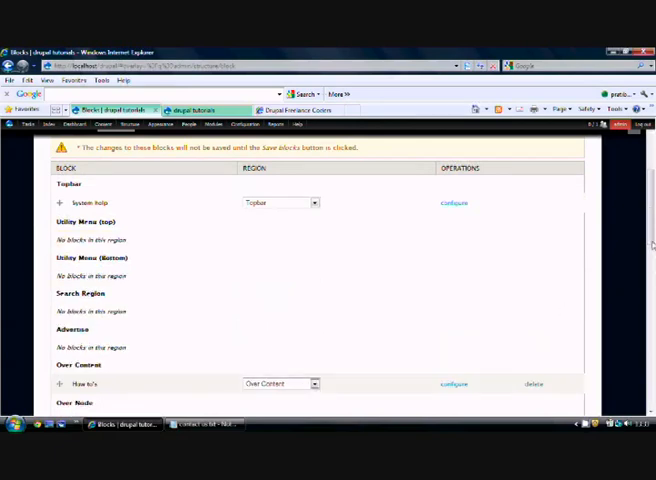
scroll(down, 3)
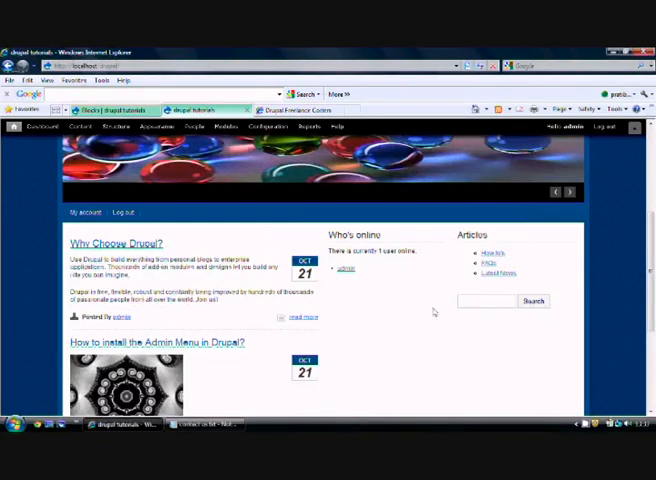
mouse_move(459, 323)
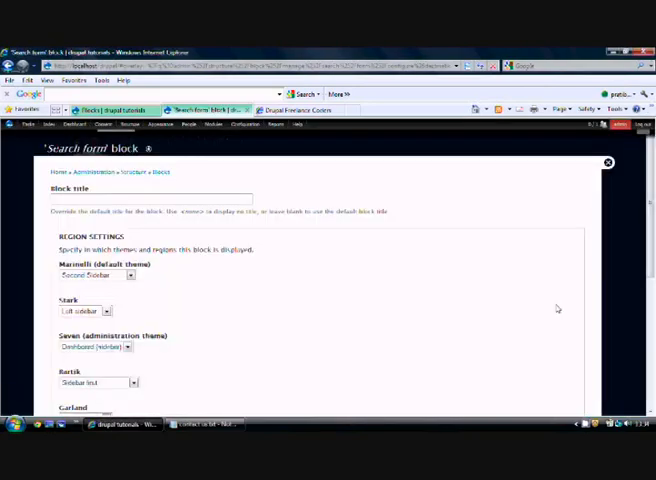
Restrict Search form visibility to 'Only the listed pages' with <front>
scroll(down, 3)
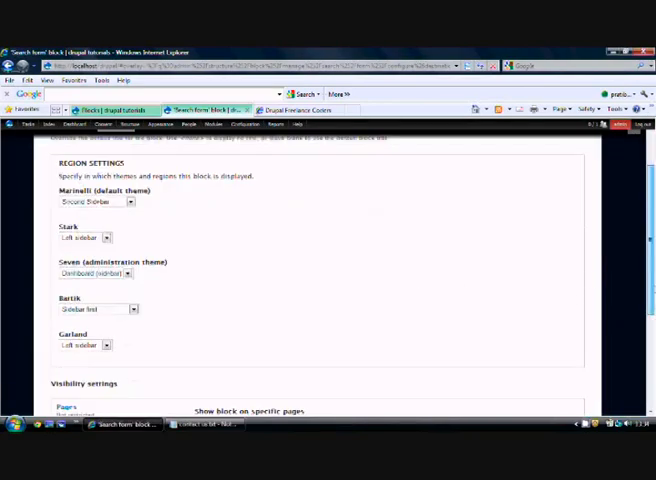
scroll(down, 3)
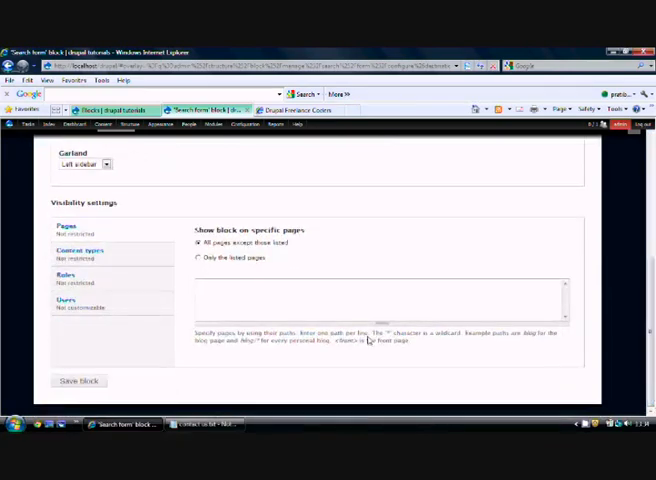
mouse_move(298, 243)
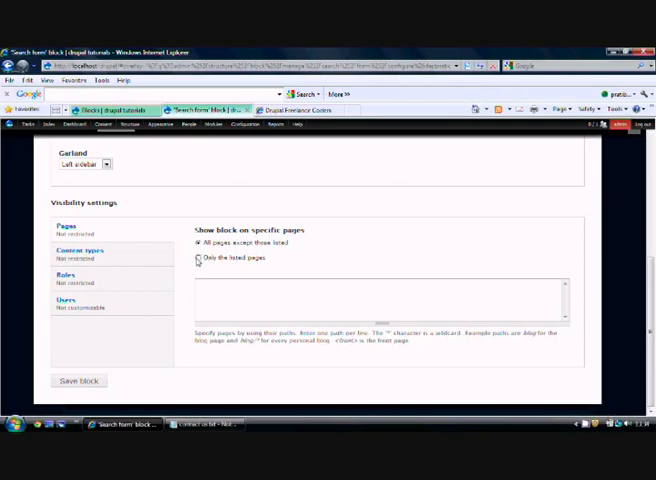
click(199, 257)
text(<fro)
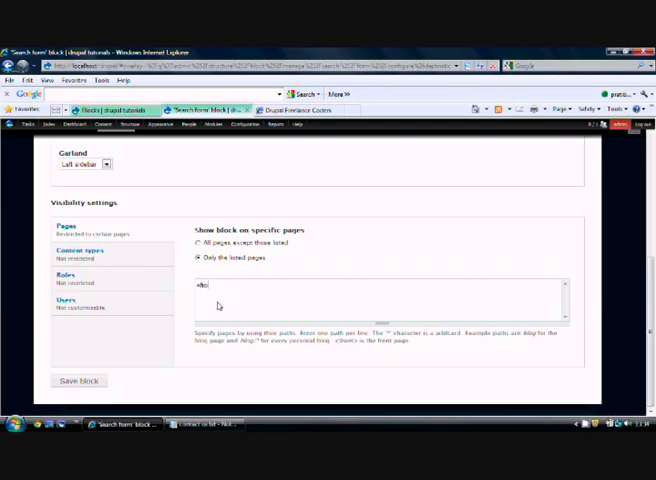
text(ntr)
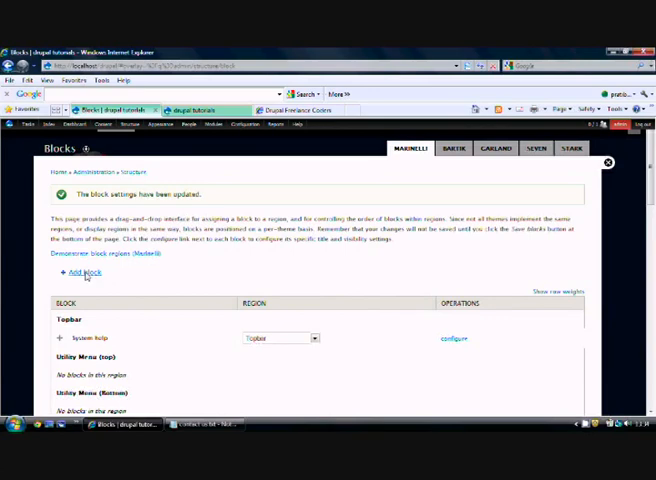
Open the new custom block form and enter the title 'Contact Us'
click(82, 272)
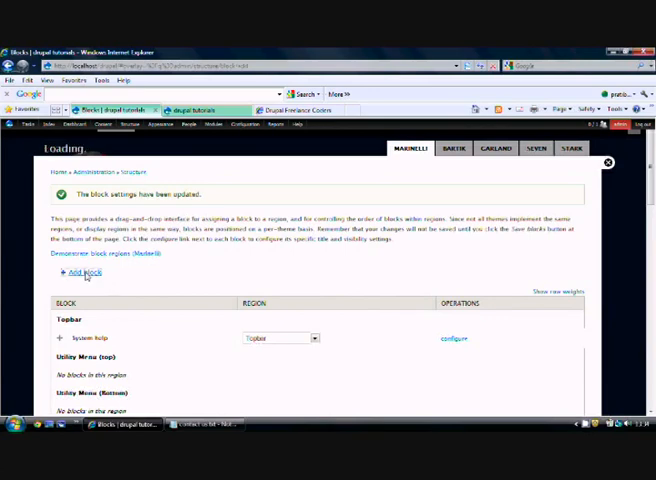
click(79, 272)
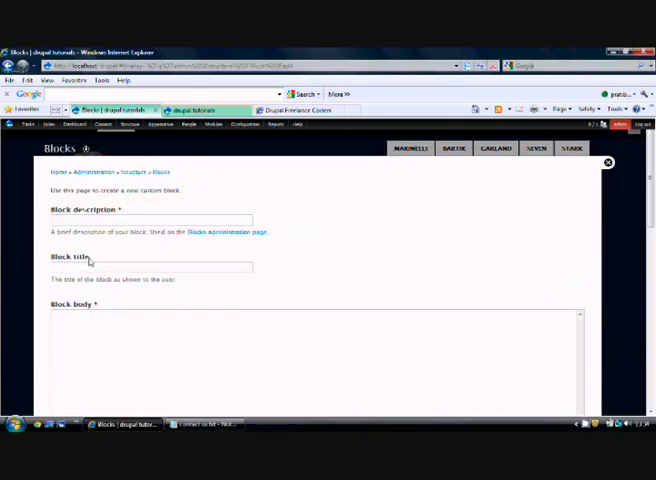
click(150, 266)
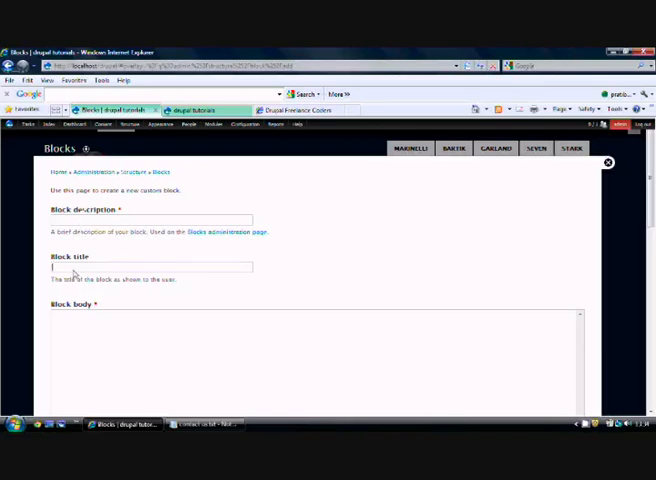
text(Contact)
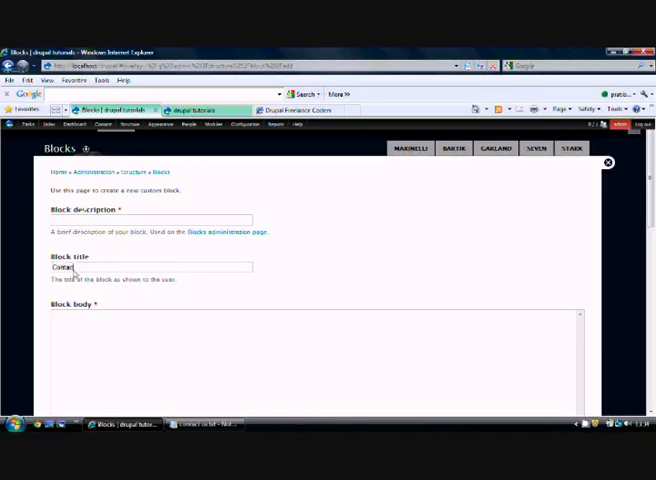
text(Us)
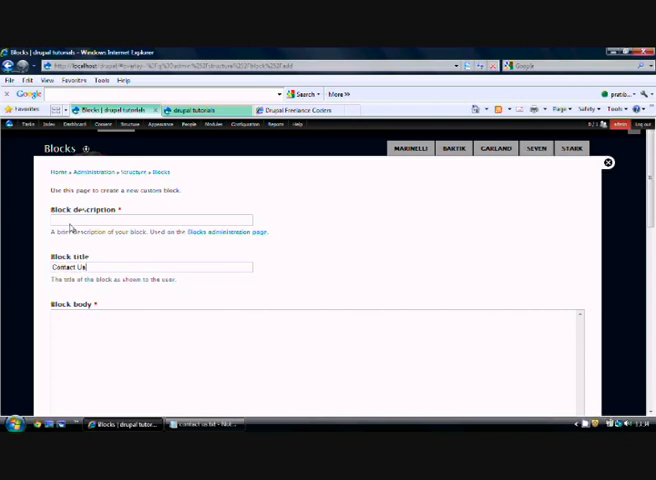
Enter the block description 'Contains our phone numbers'
click(150, 219)
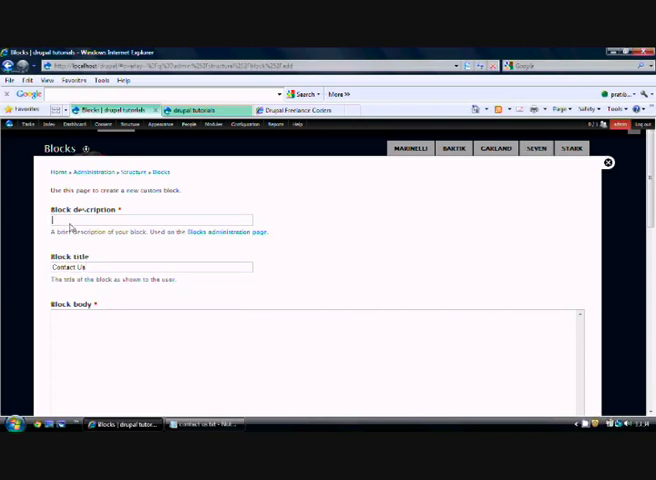
text(Contains)
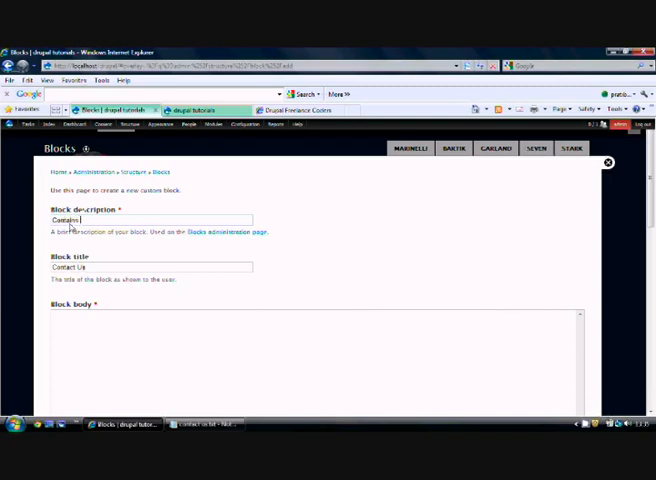
text(our pho)
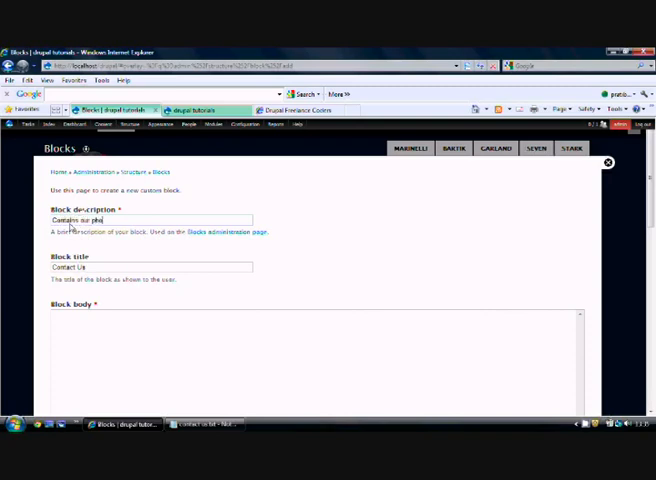
text(phone numbers)
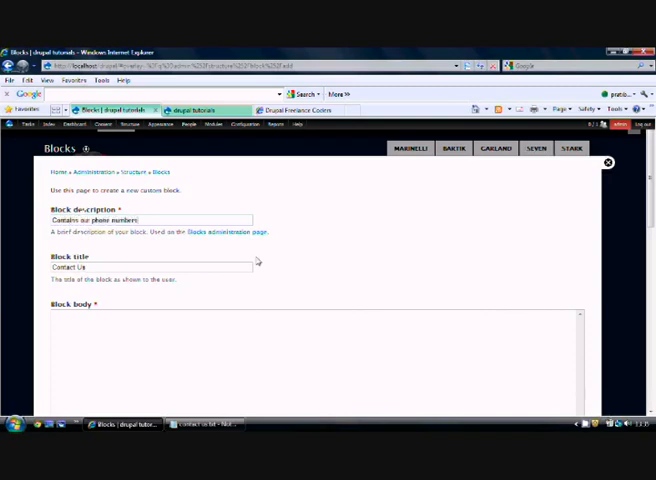
scroll(down, 3)
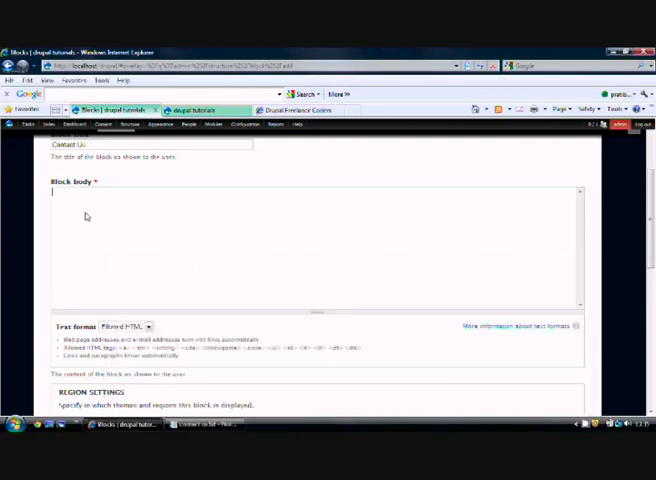
text(US : +1 (818) 574-3596)
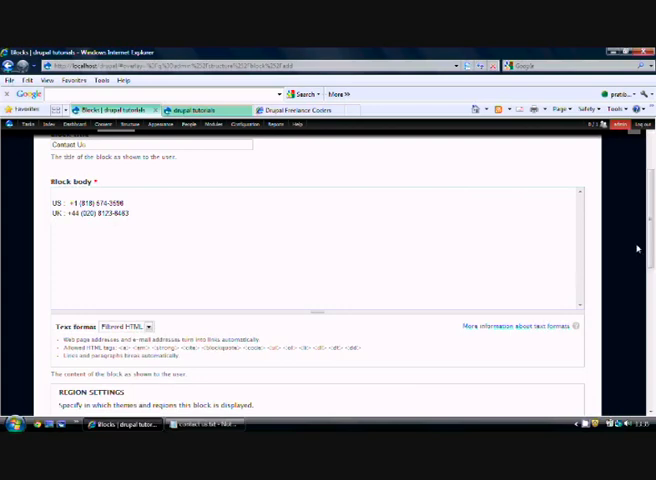
scroll(down, 3)
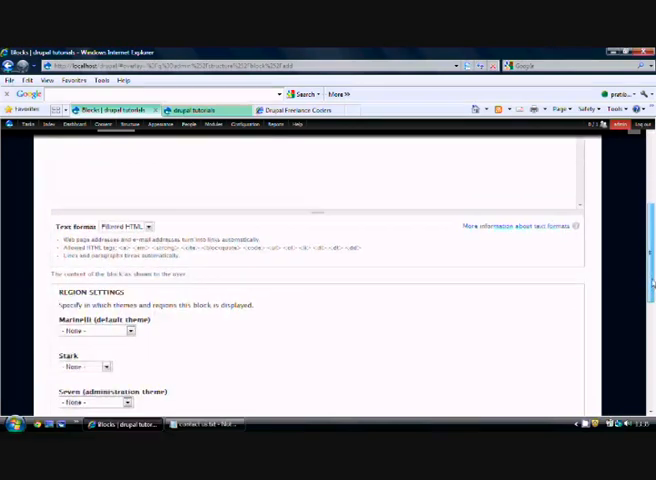
scroll(down, 3)
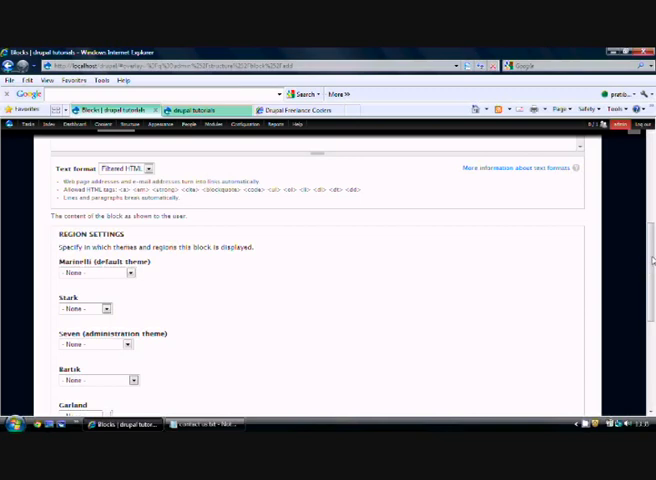
scroll(down, 3)
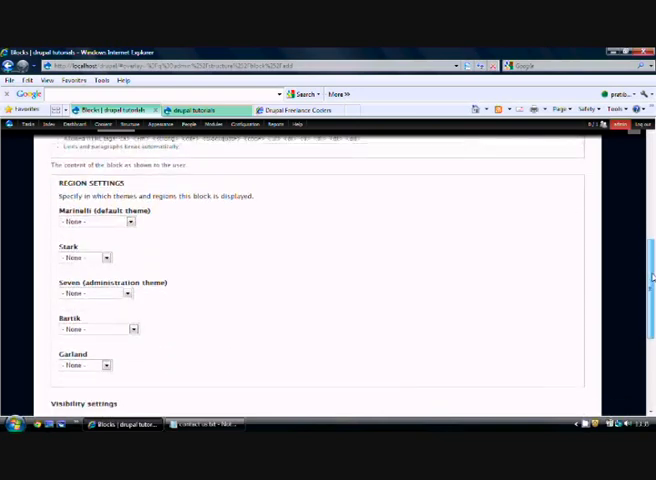
scroll(down, 3)
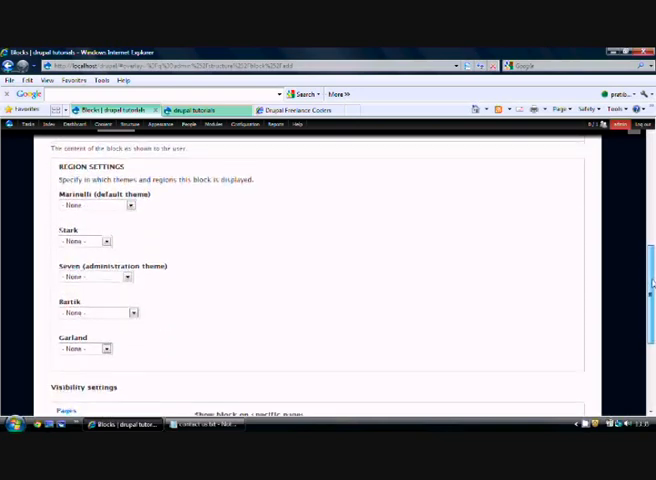
scroll(down, 3)
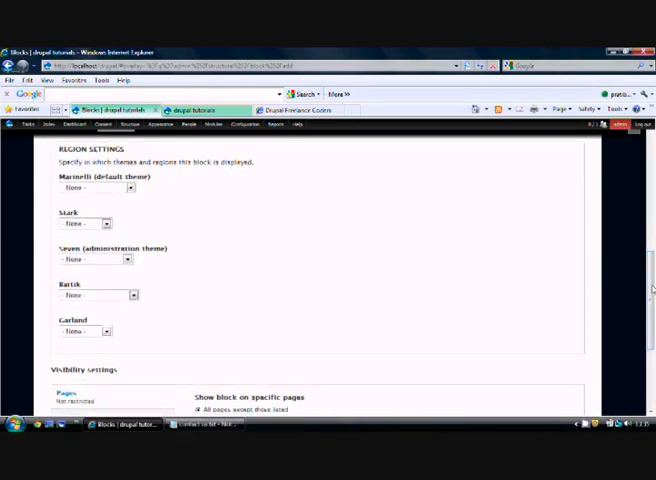
scroll(down, 3)
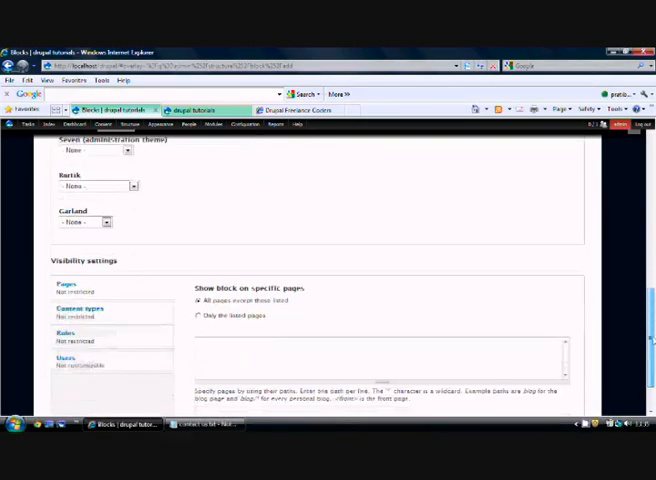
scroll(down, 3)
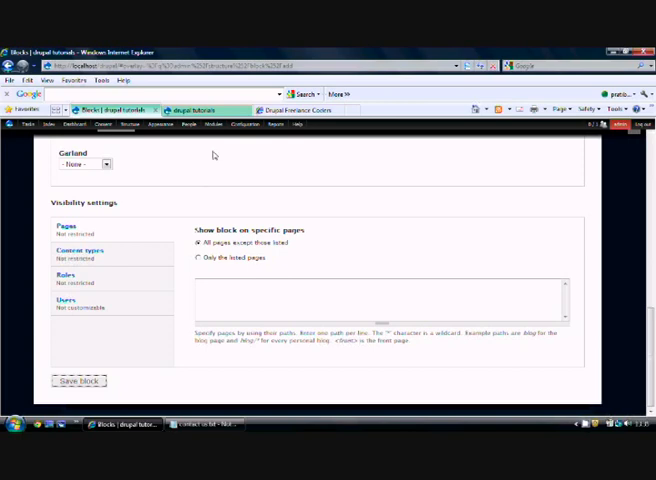
click(78, 381)
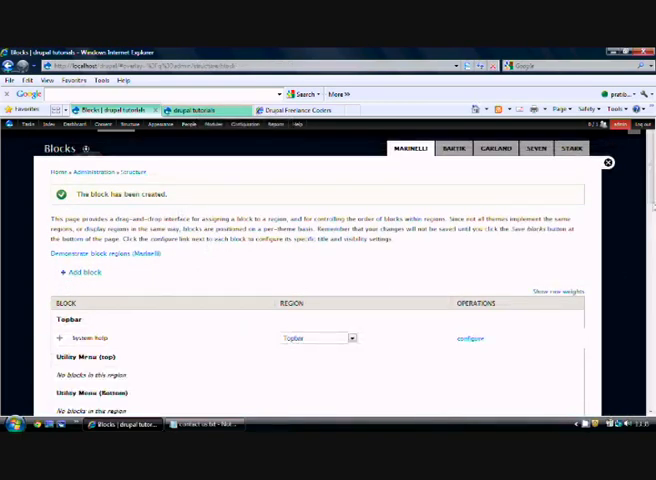
Scroll the Blocks list, then switch to the drupal tutorials home page tab
scroll(down, 3)
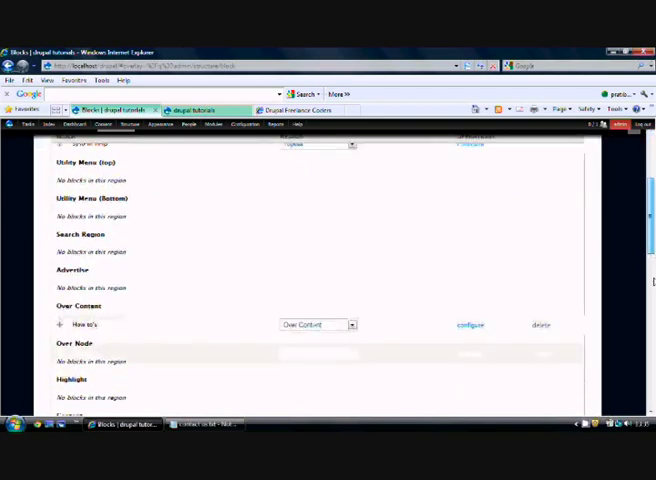
scroll(down, 3)
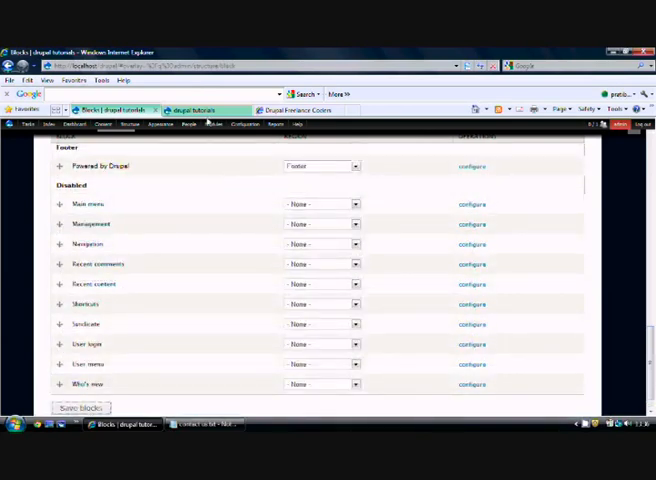
click(205, 120)
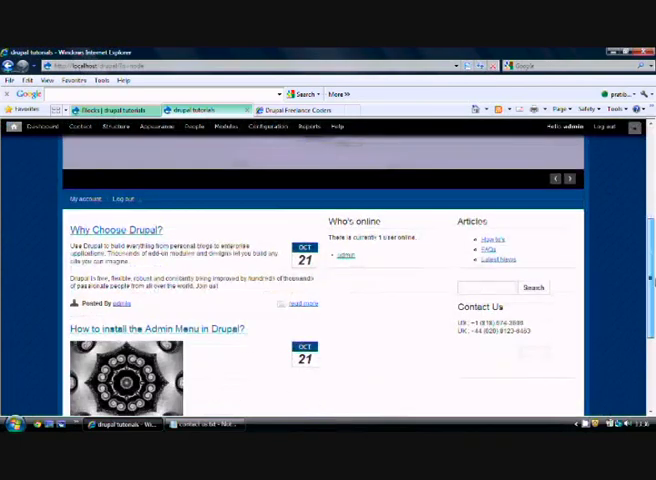
scroll(down, 3)
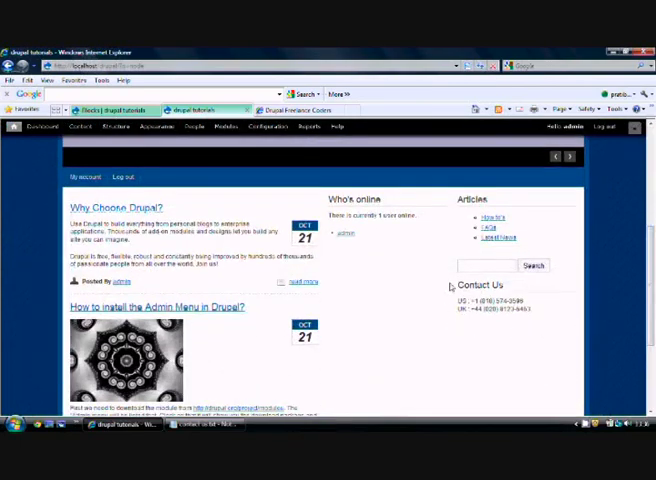